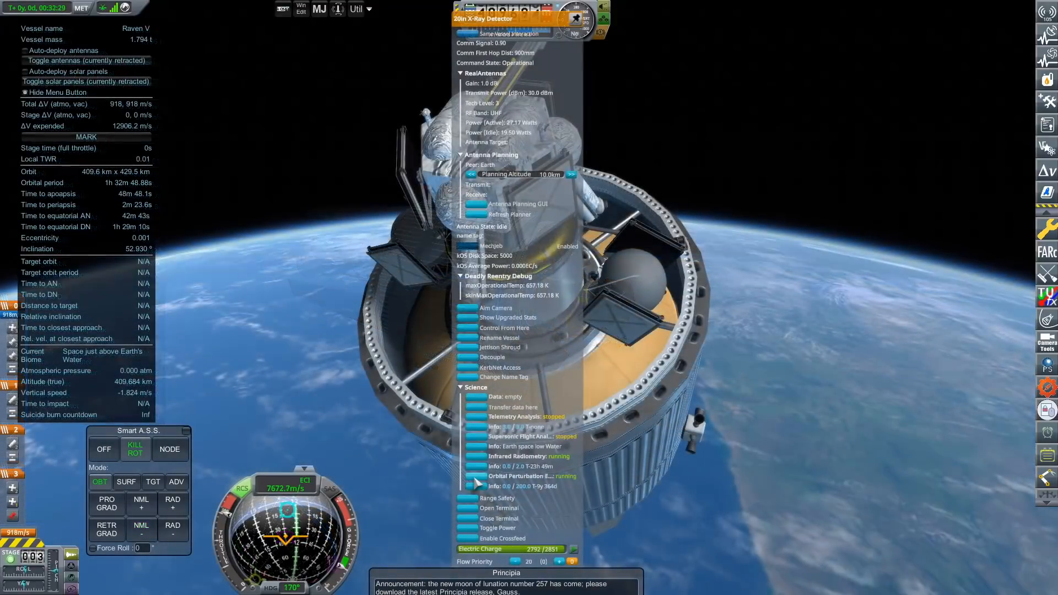
mouse_move(541, 498)
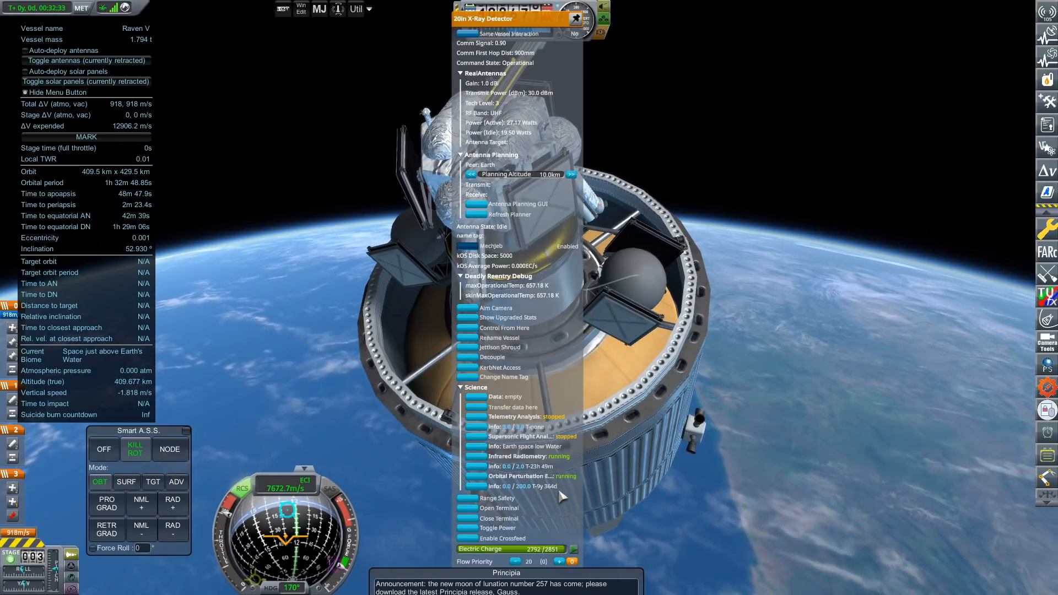
mouse_move(808, 381)
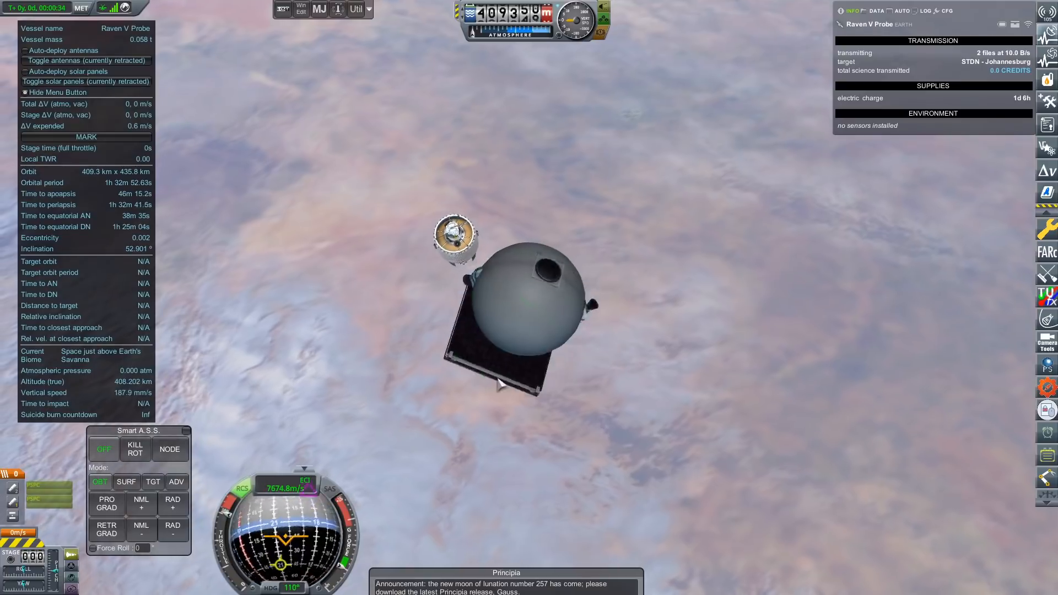
click(84, 72)
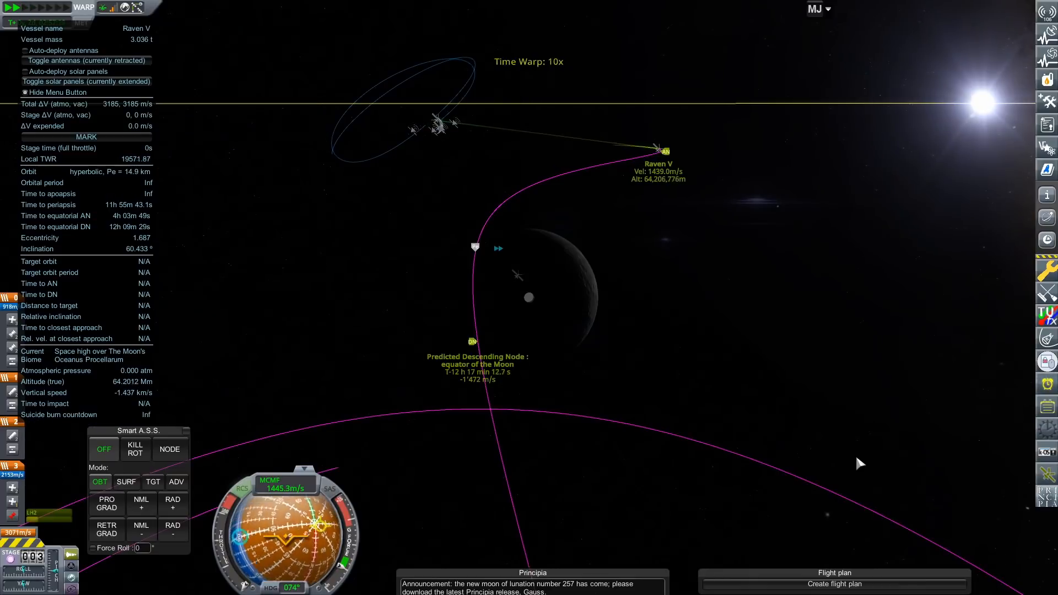
Step: Focus the Raven V Mission 2 Probe above Aitken Basin and open its part menu
click(27, 7)
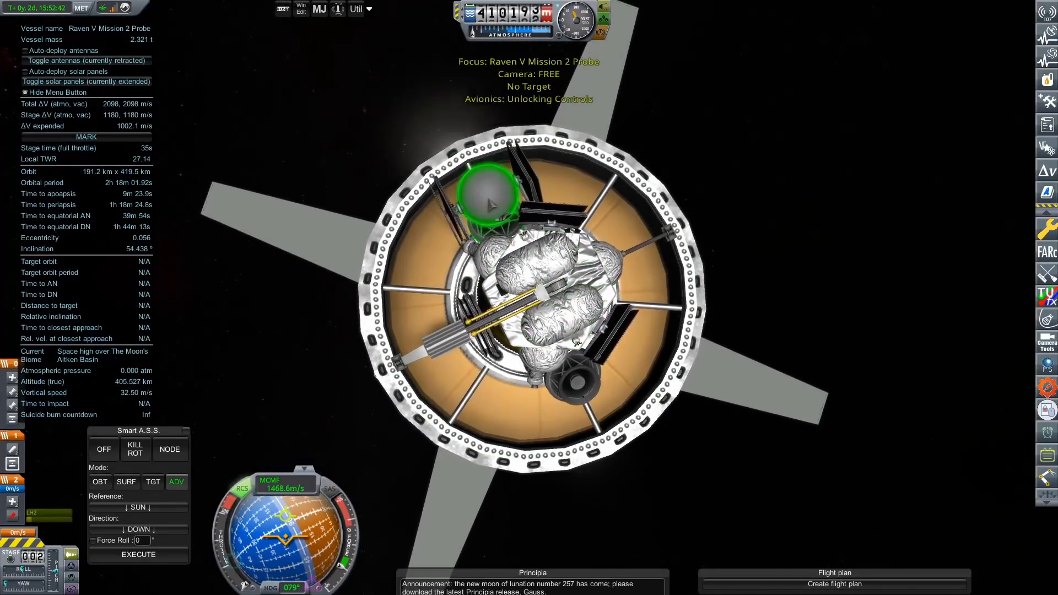
right_click(486, 189)
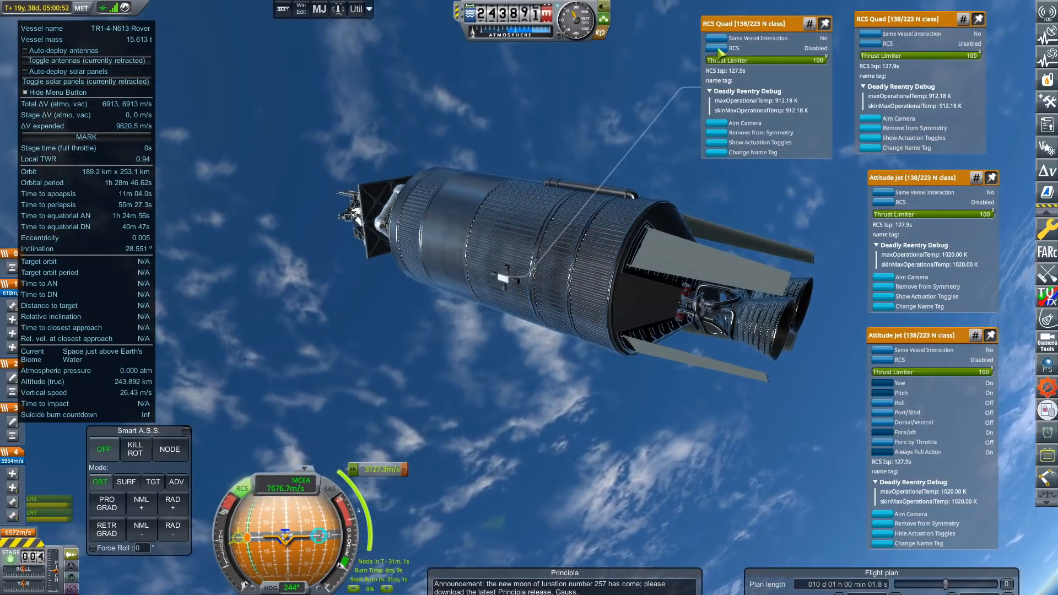
Step: Toggle RCS on the first RCS quad on, then off again
click(712, 48)
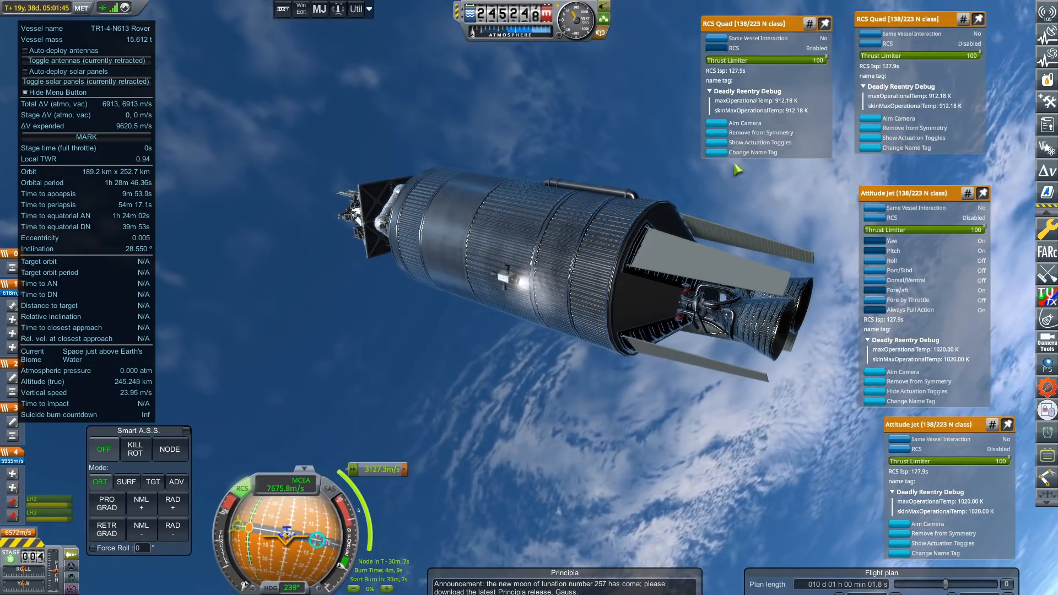
click(58, 7)
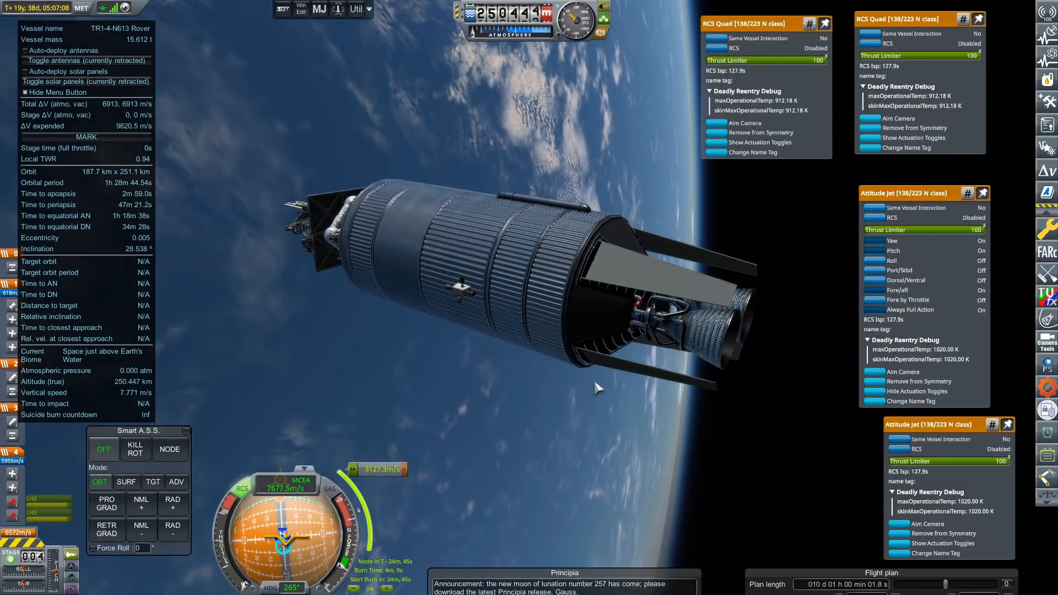
key(.)
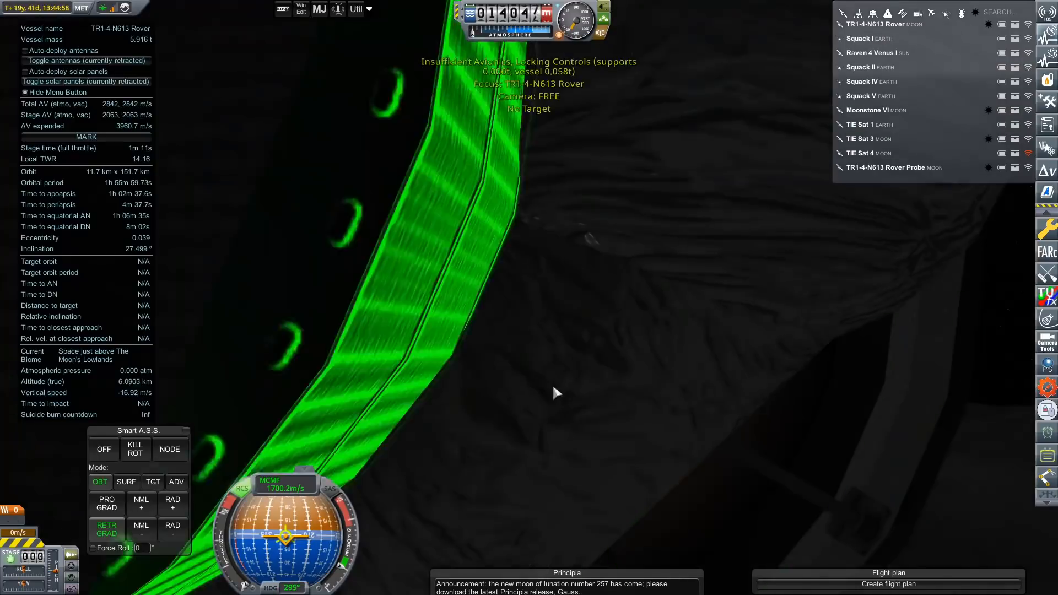
Step: Warp the rover along its 11.7 x 151.7 km lunar orbit, opening a part menu
right_click(584, 293)
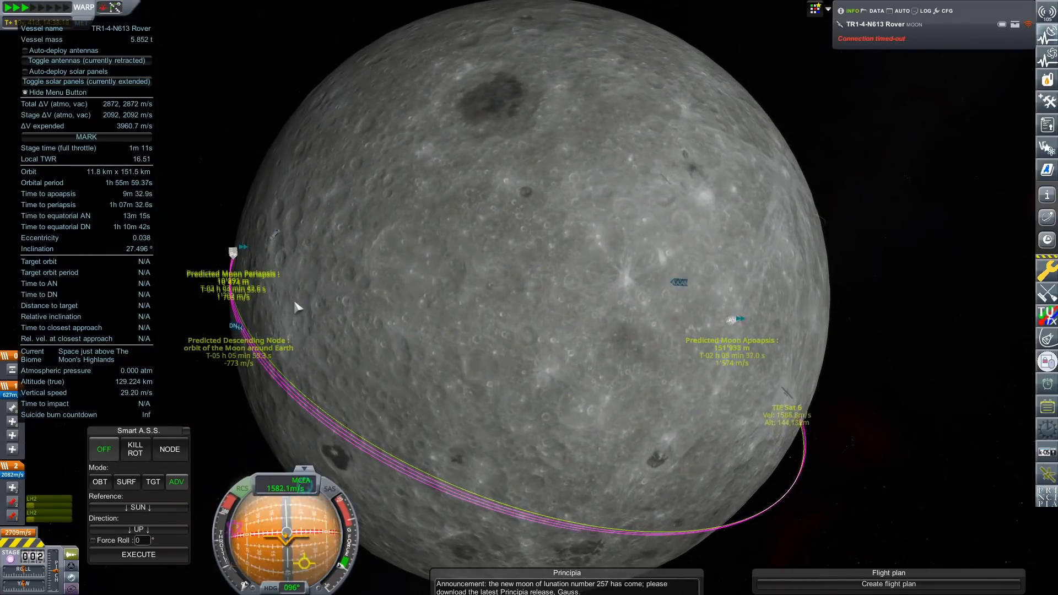
Step: Check the trajectory in map view, then burn retrograde onto a suborbital descent
click(878, 10)
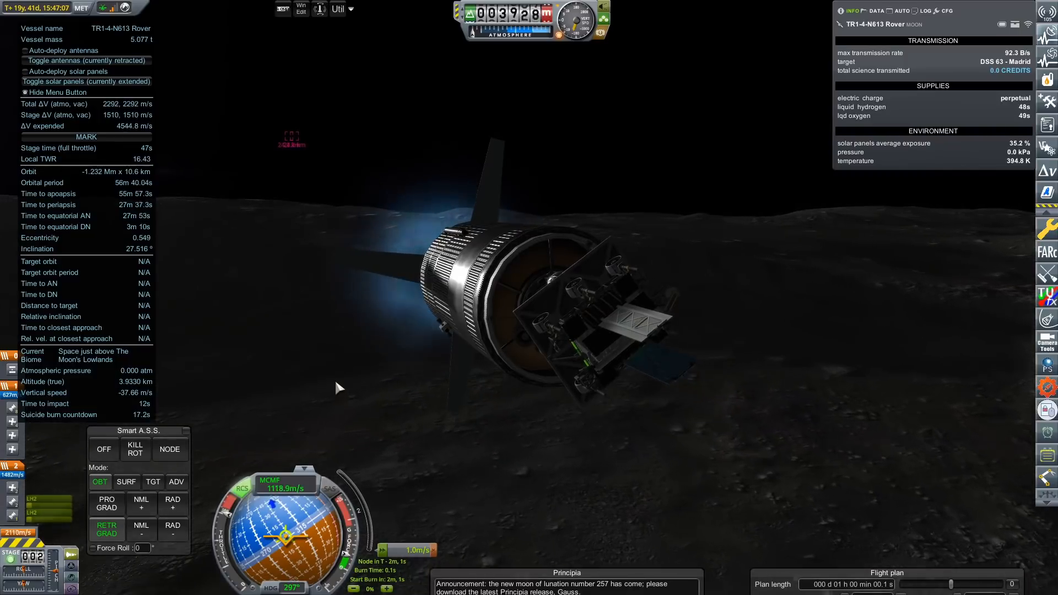
click(126, 481)
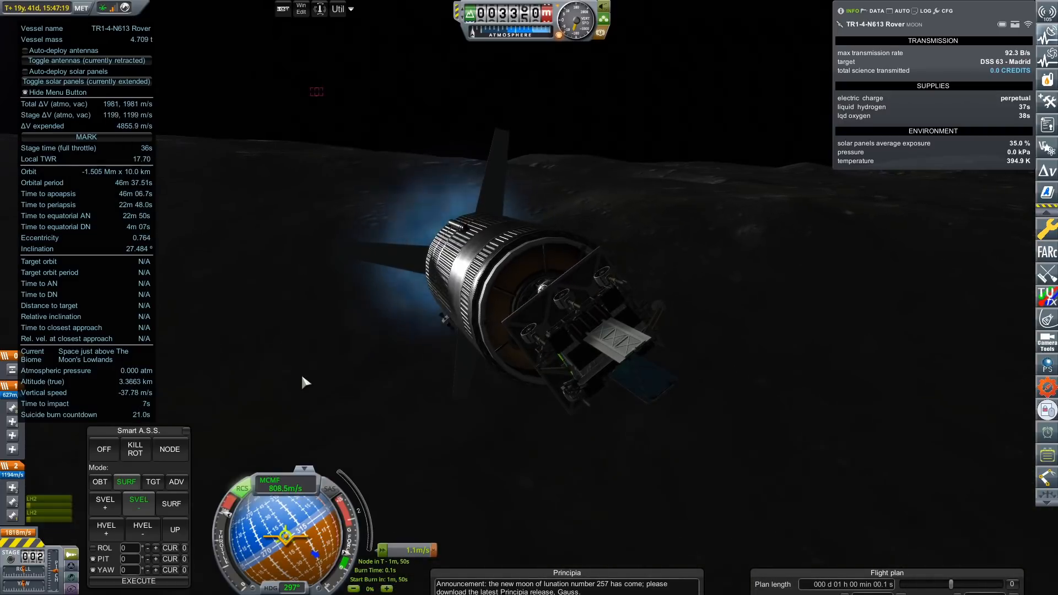
Step: Set Smart A.S.S. to SURF SVEL- and brake down to about 600 m
click(887, 573)
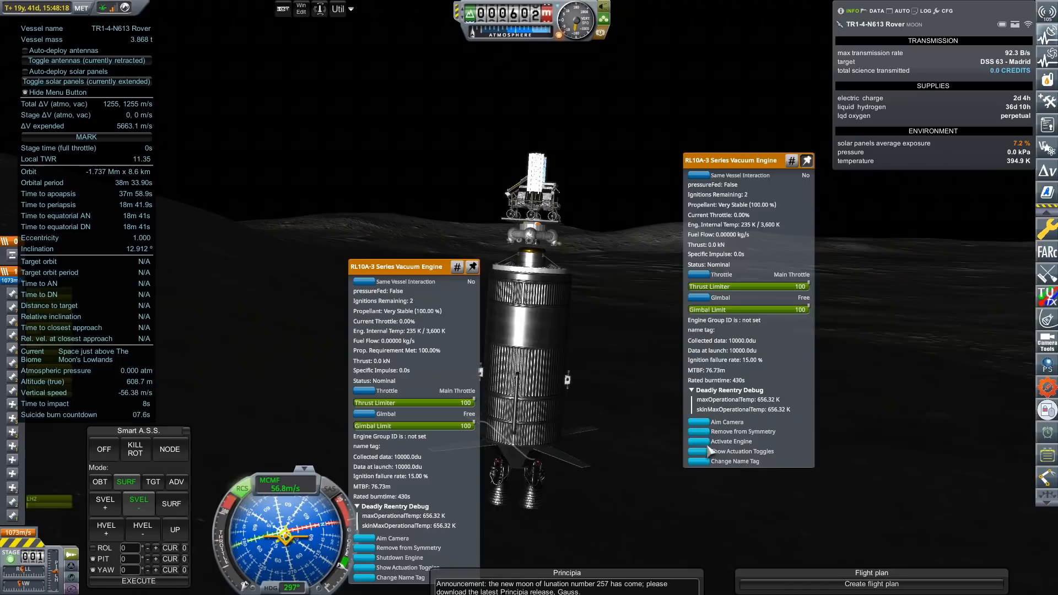
click(730, 441)
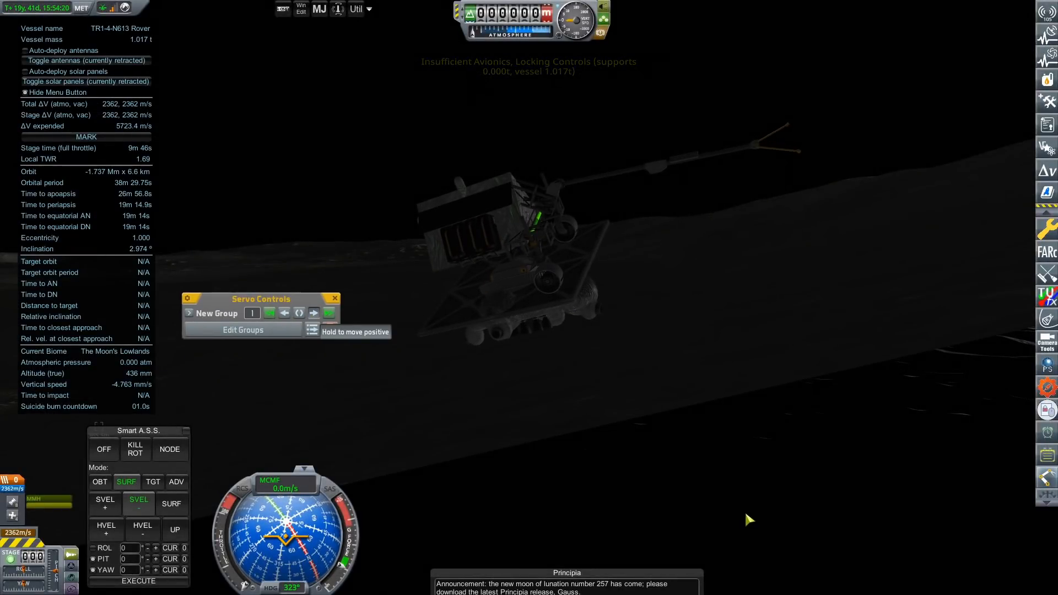
Step: Activate the engine and ride the rover to a crash touchdown in the Lowlands
click(350, 328)
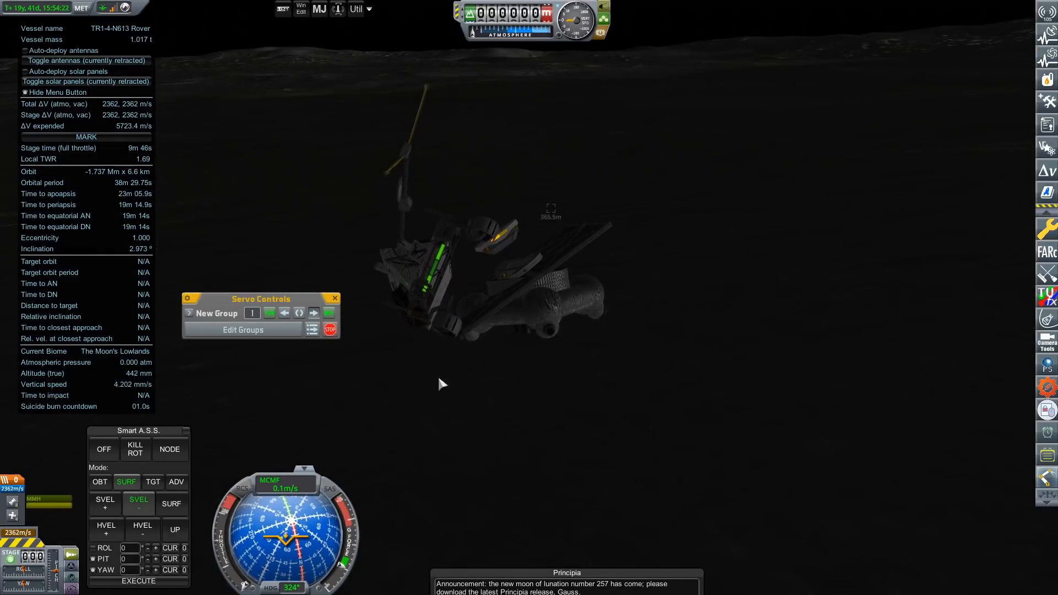